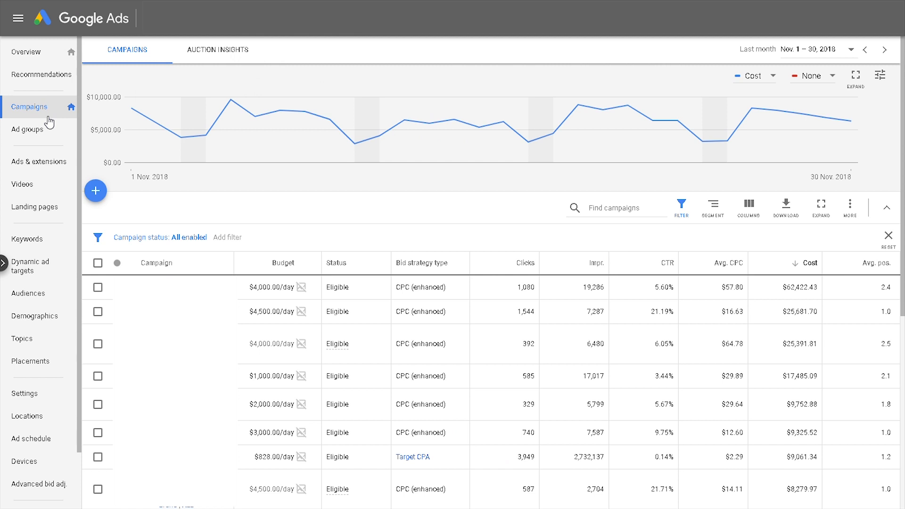
mouse_move(27, 292)
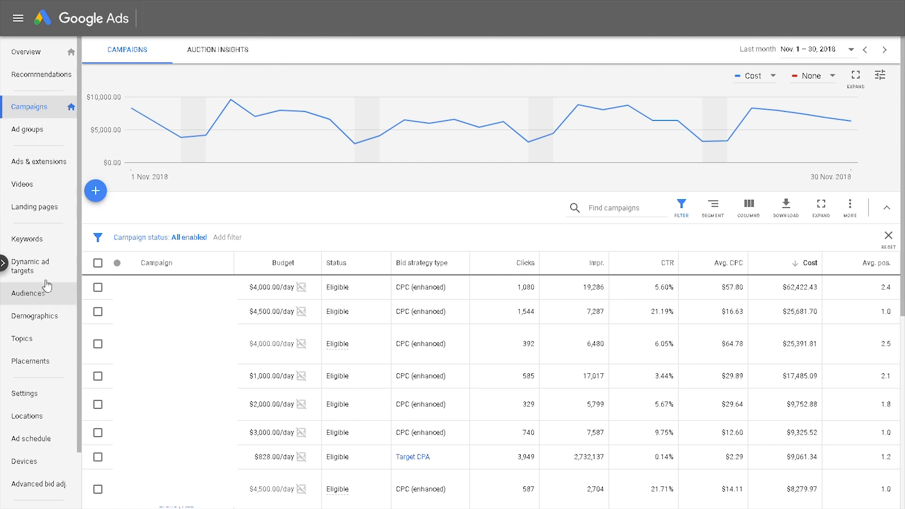
mouse_move(52, 244)
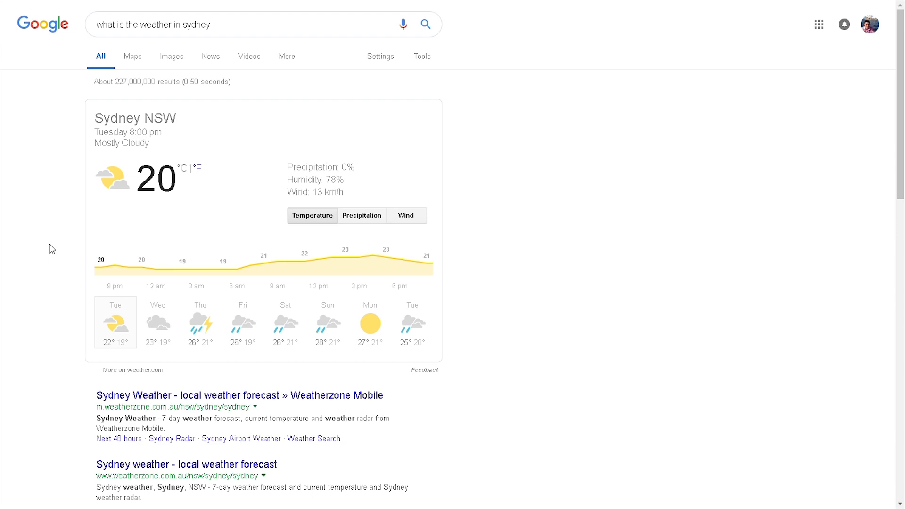
Add the Search impr. share, Search lost IS (rank) and Search lost IS (budget) columns.
scroll(down, 3)
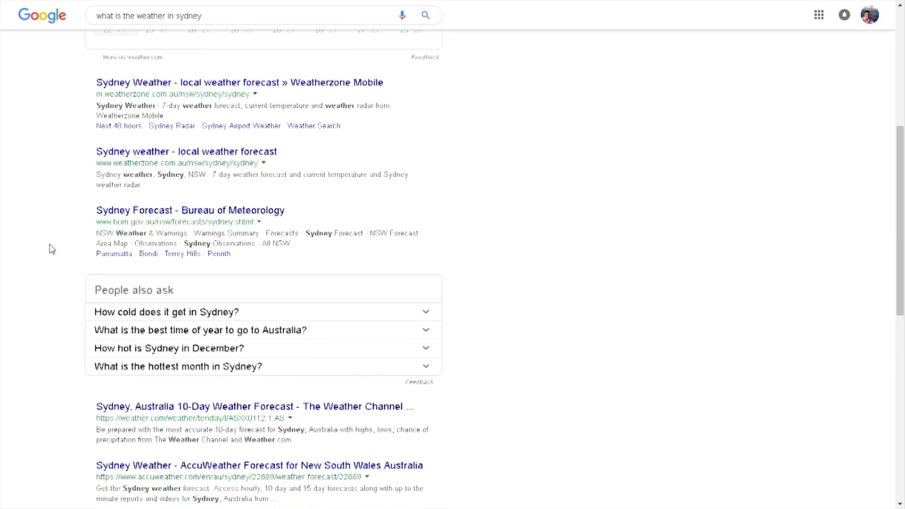
scroll(down, 3)
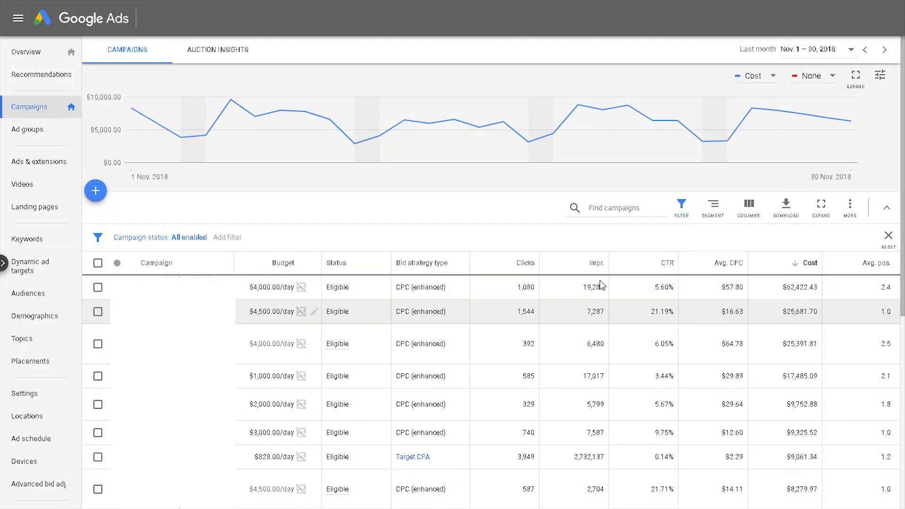
click(749, 206)
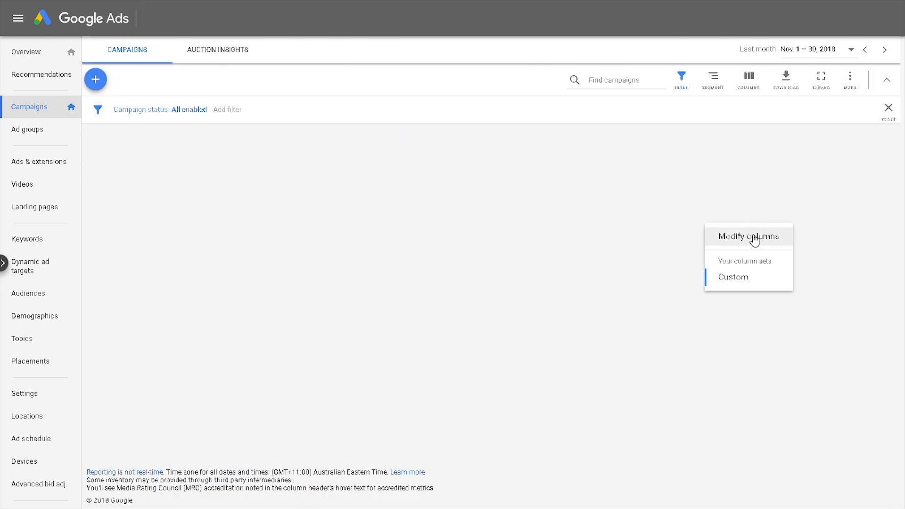
click(748, 236)
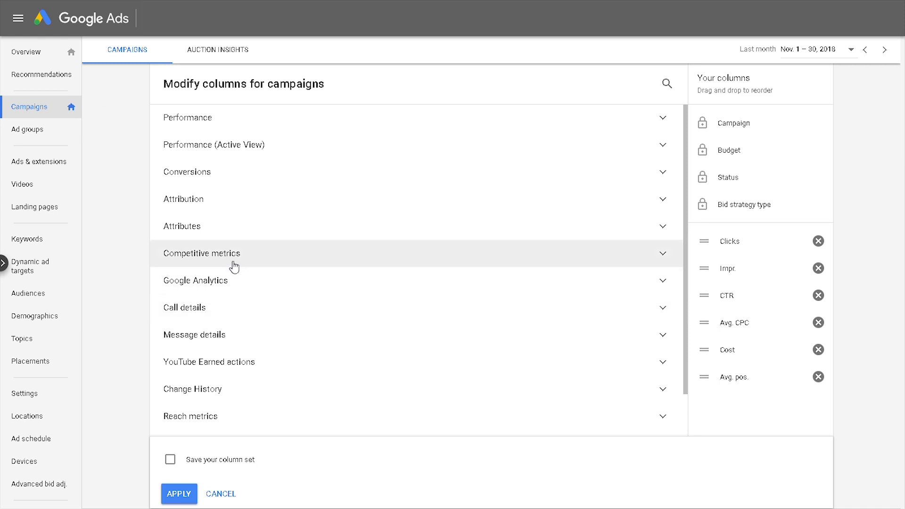
click(202, 252)
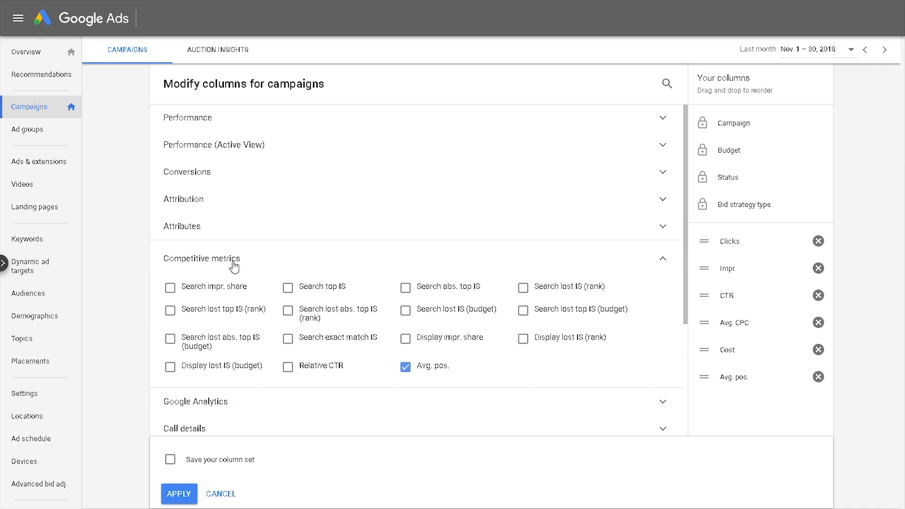
mouse_move(224, 284)
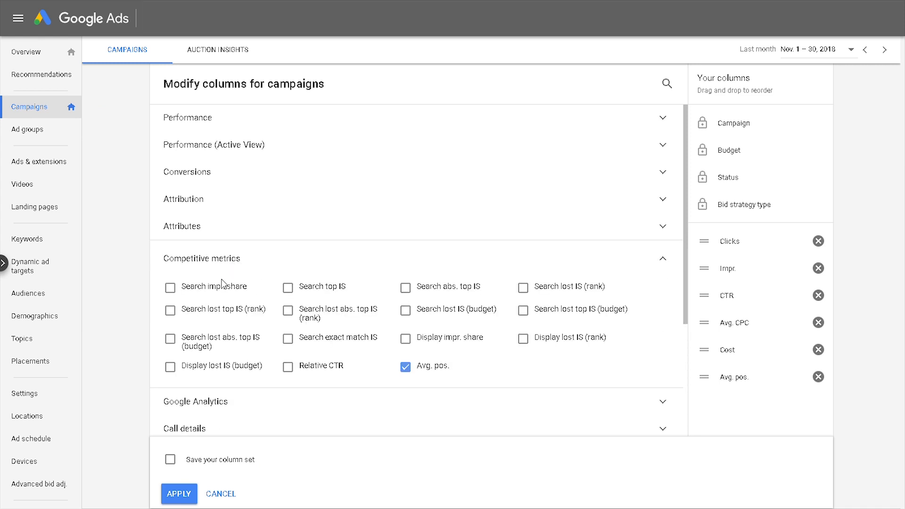
mouse_move(215, 286)
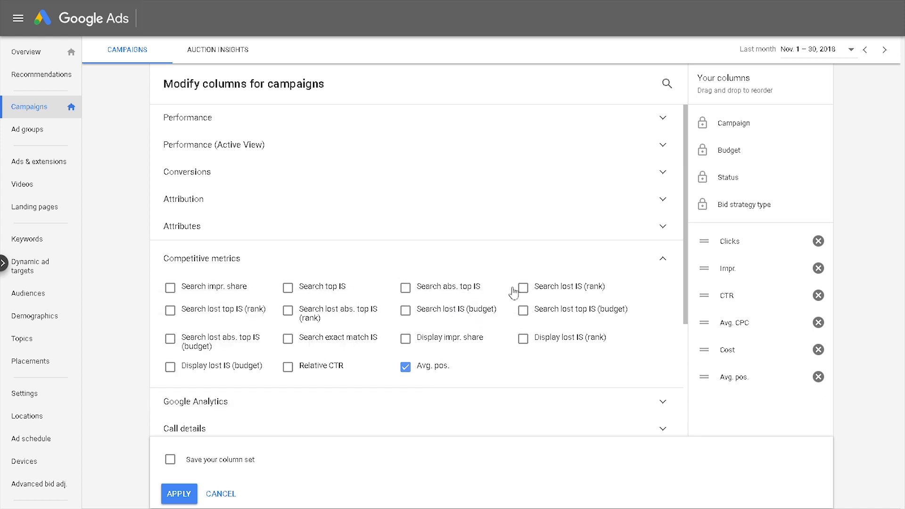
click(522, 287)
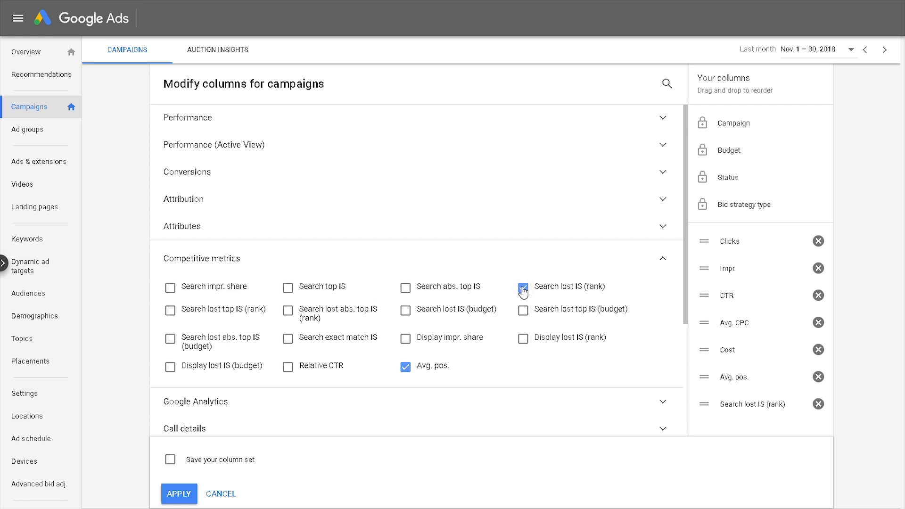
click(405, 310)
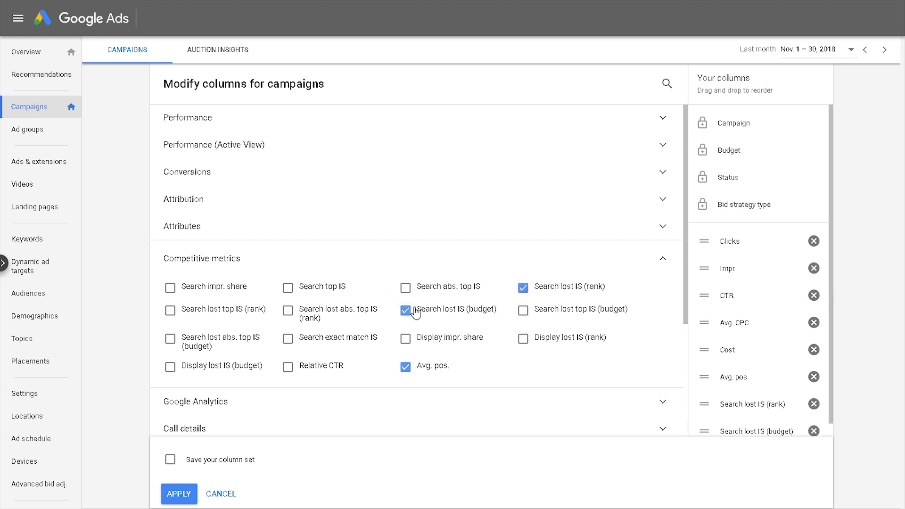
click(170, 287)
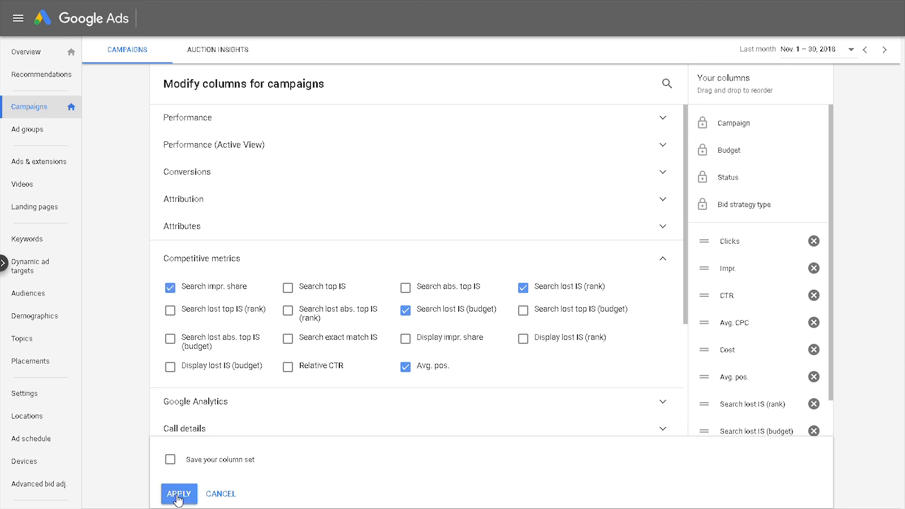
click(179, 494)
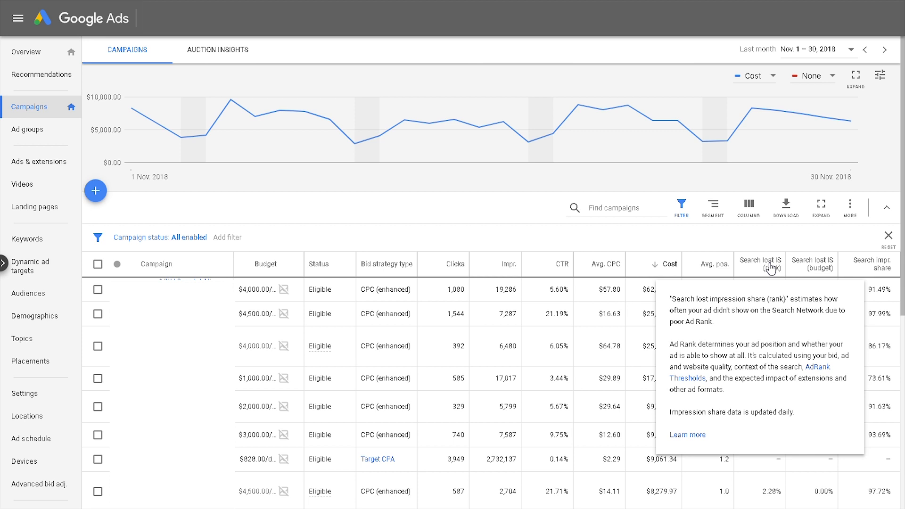
mouse_move(812, 264)
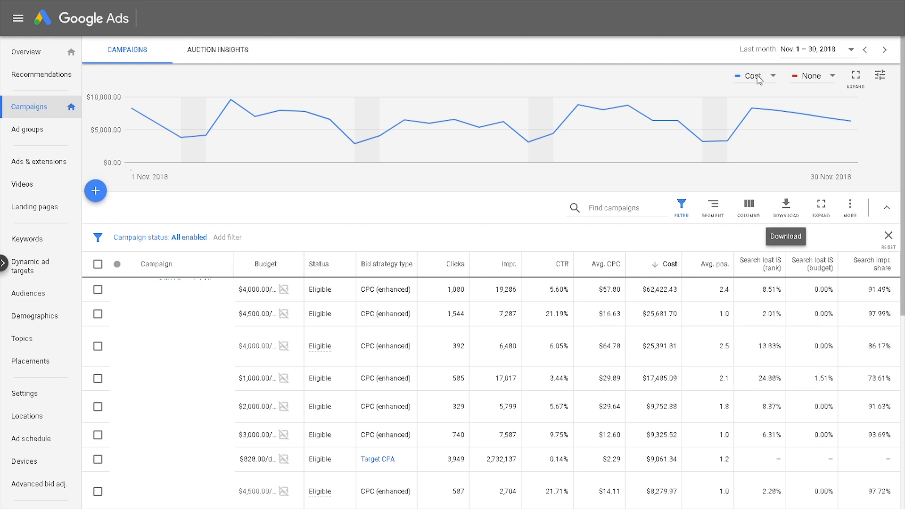
Switch the chart metric from Cost to Search impr. share.
click(753, 75)
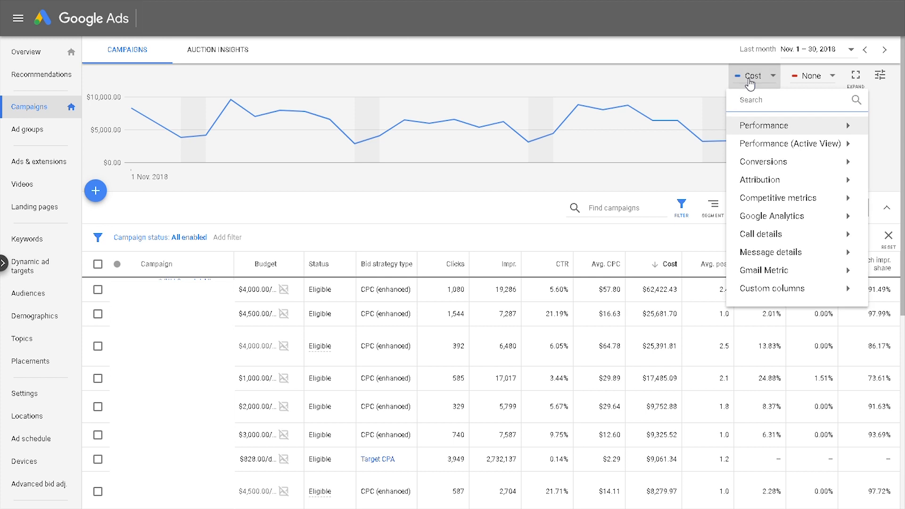
mouse_move(772, 216)
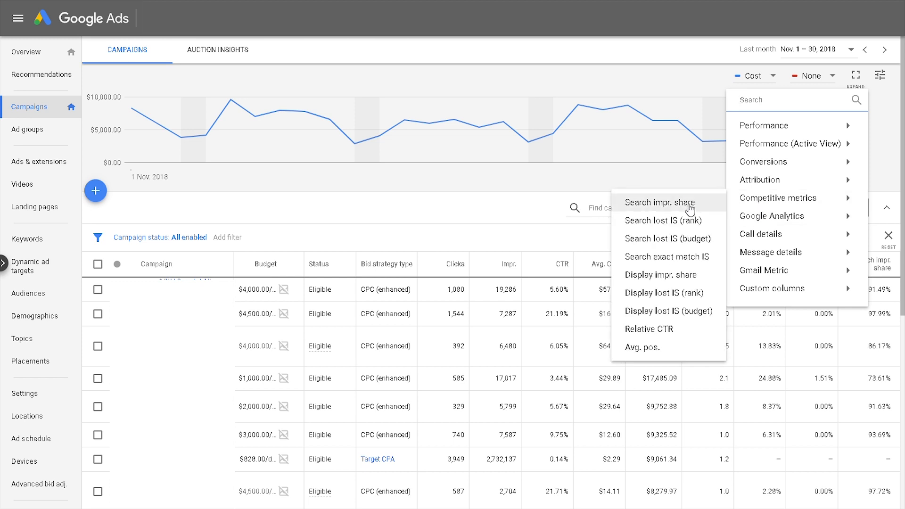
click(657, 203)
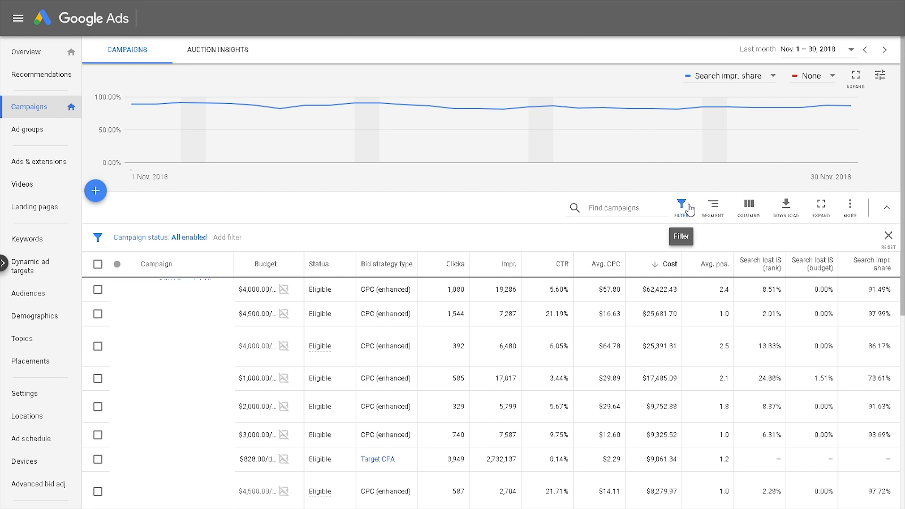
mouse_move(713, 206)
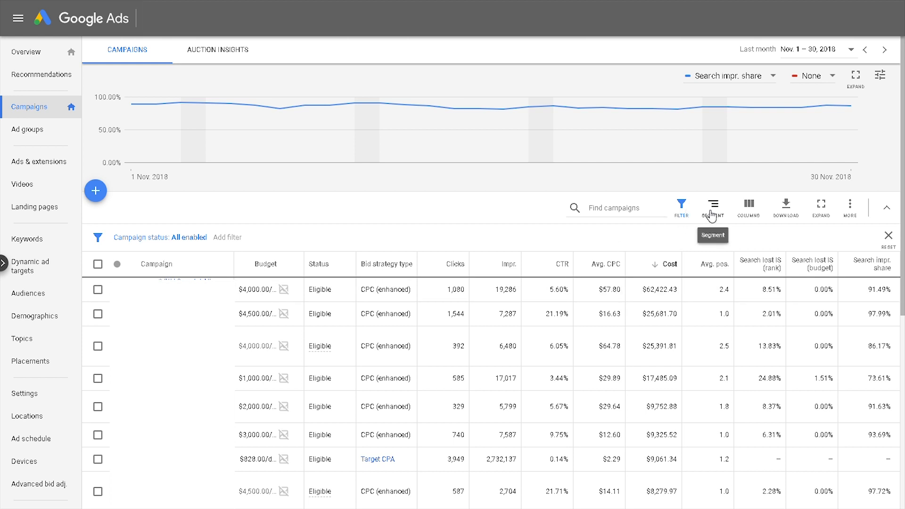
Segment the campaigns table by network with search partners.
click(713, 205)
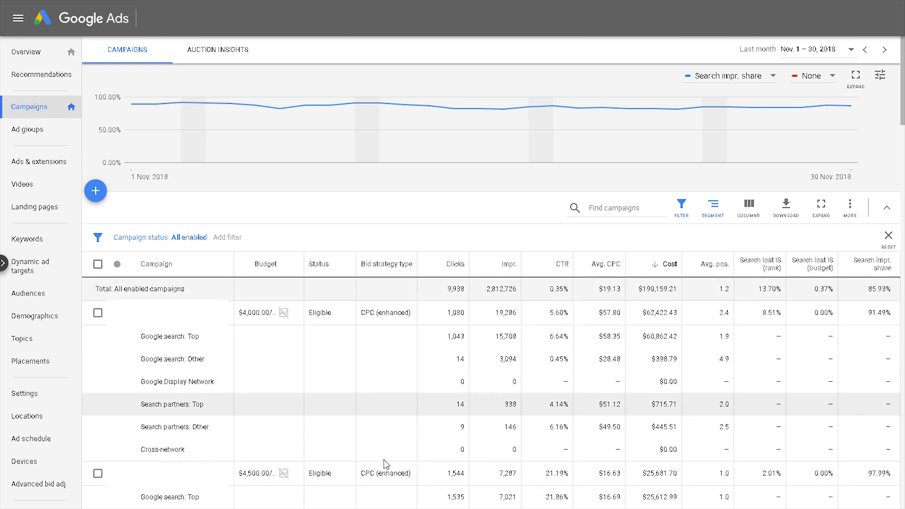
mouse_move(206, 352)
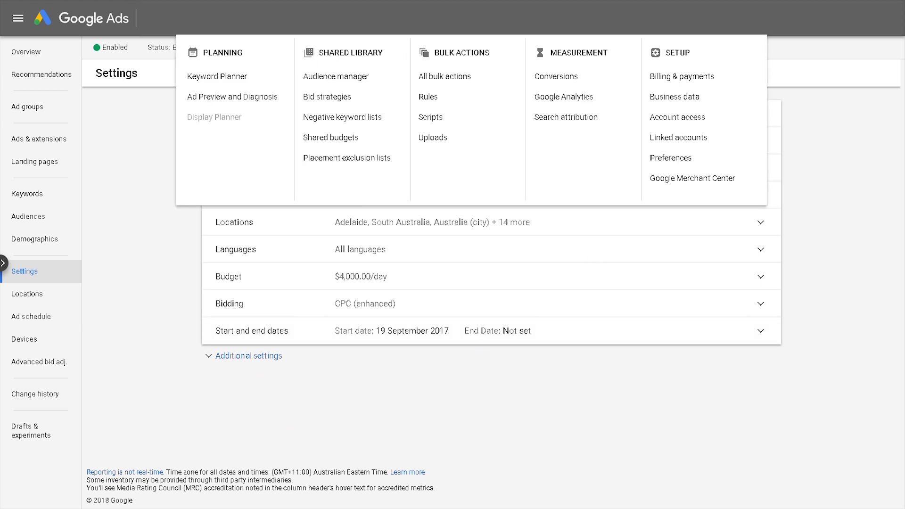
mouse_move(352, 109)
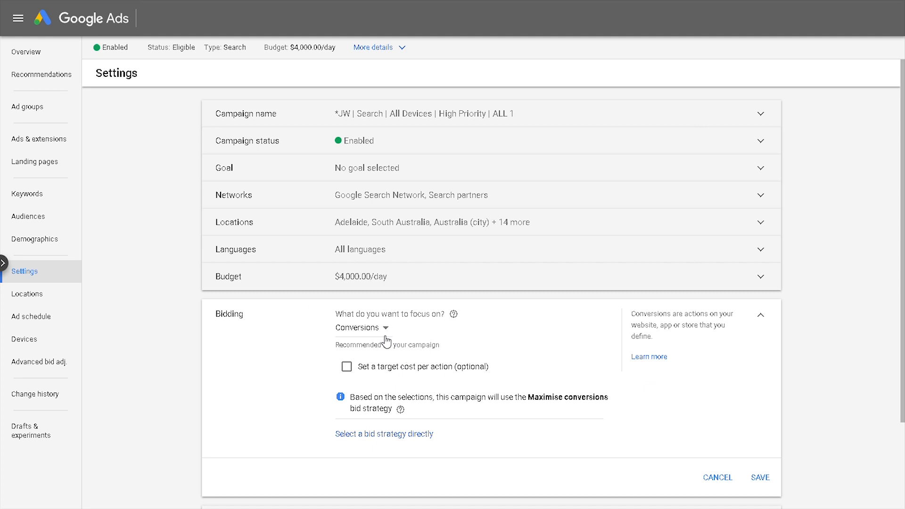
Set the bidding focus to Impression Share and list the ad location options.
click(362, 327)
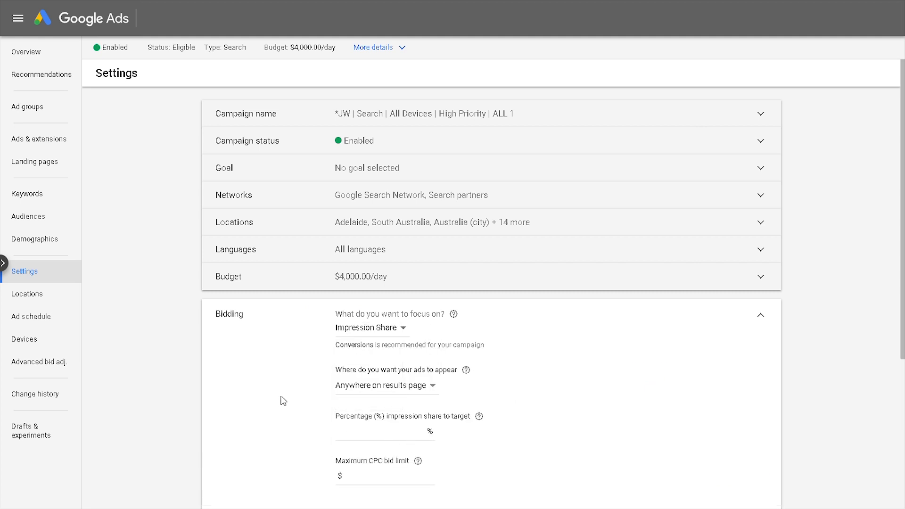
scroll(down, 3)
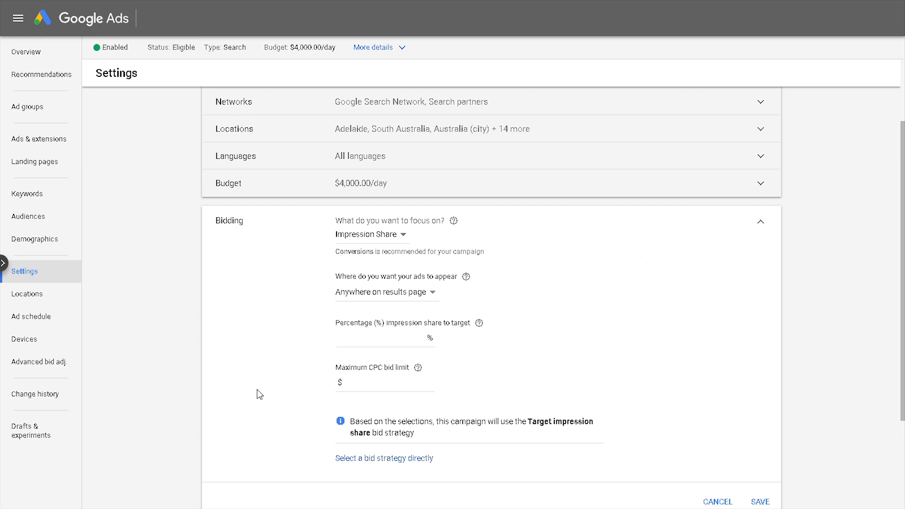
mouse_move(319, 379)
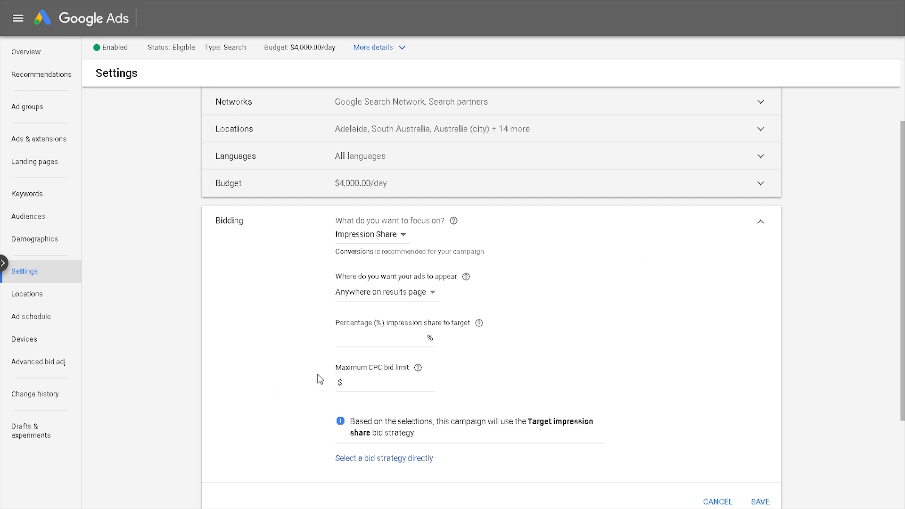
mouse_move(430, 286)
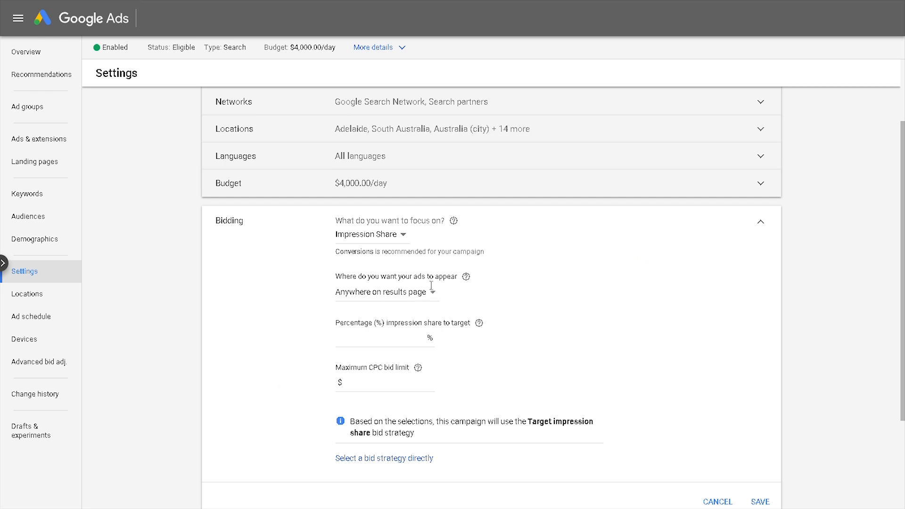
click(384, 291)
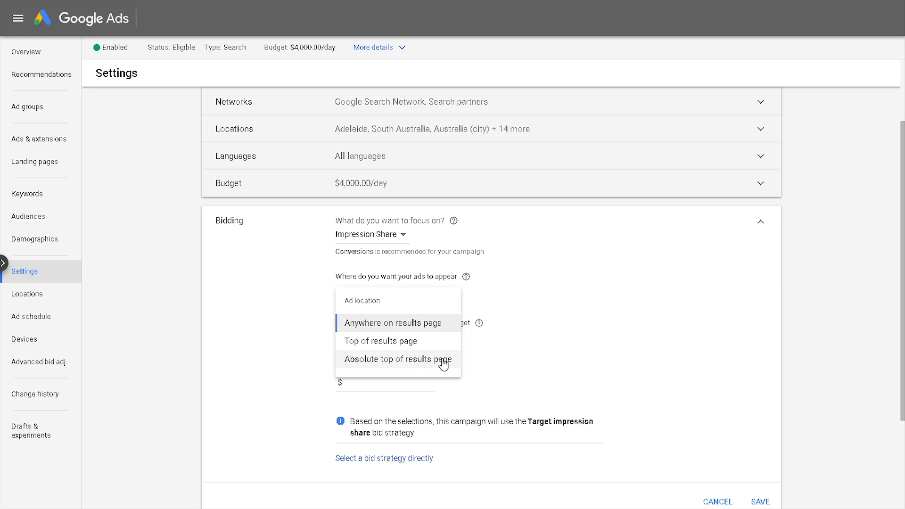
Target absolute top of results page at 60% with a $14 maximum CPC limit.
click(398, 359)
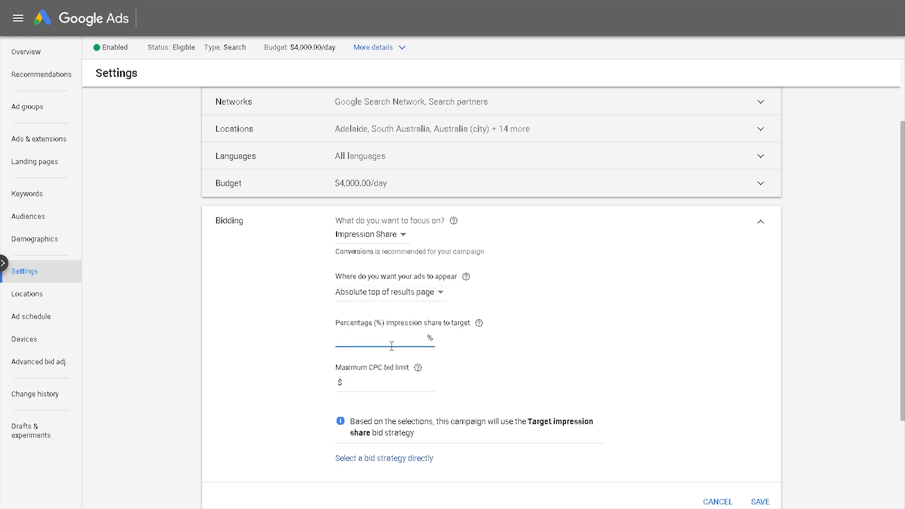
text(60)
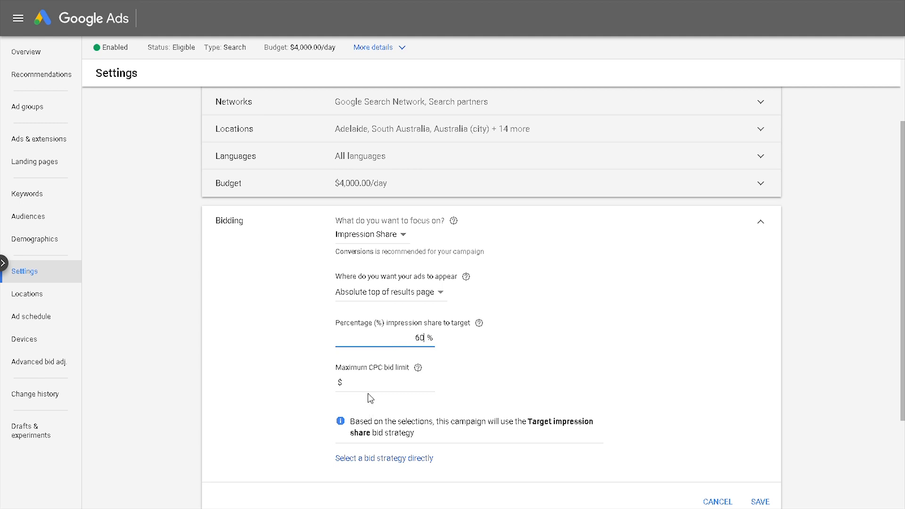
text(14)
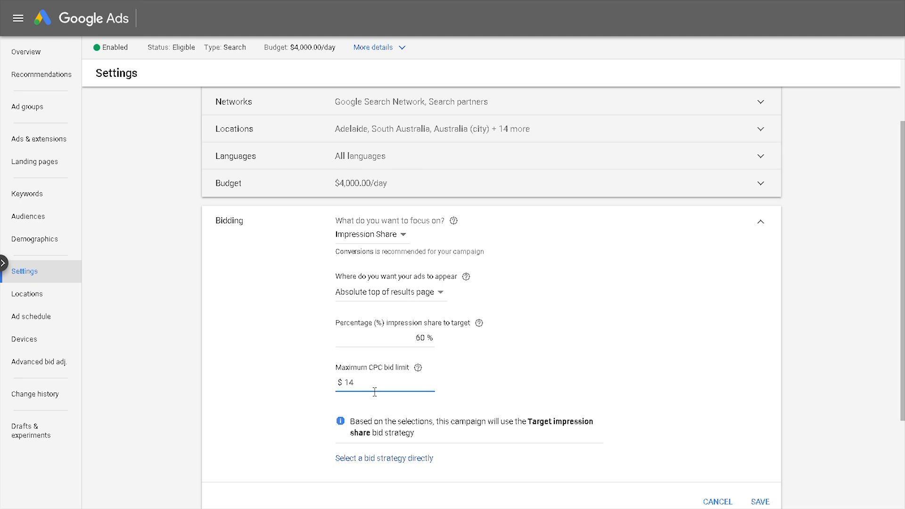
scroll(down, 3)
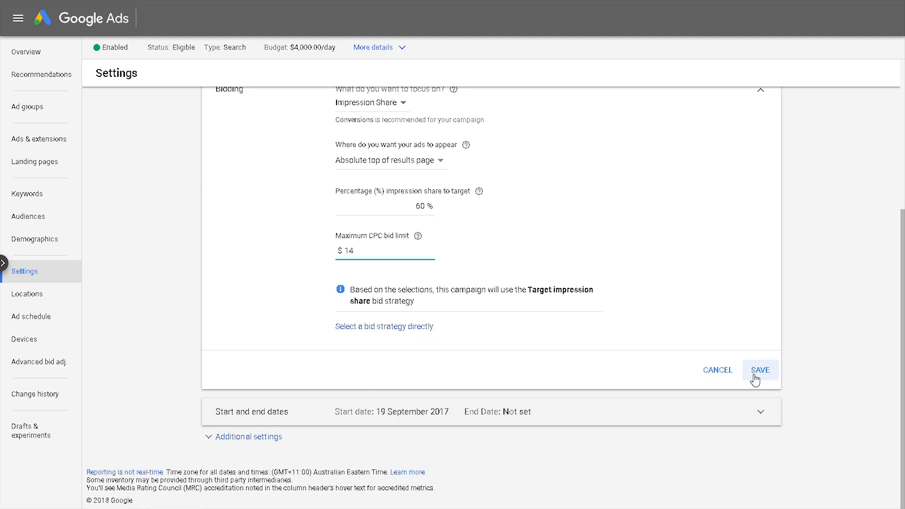